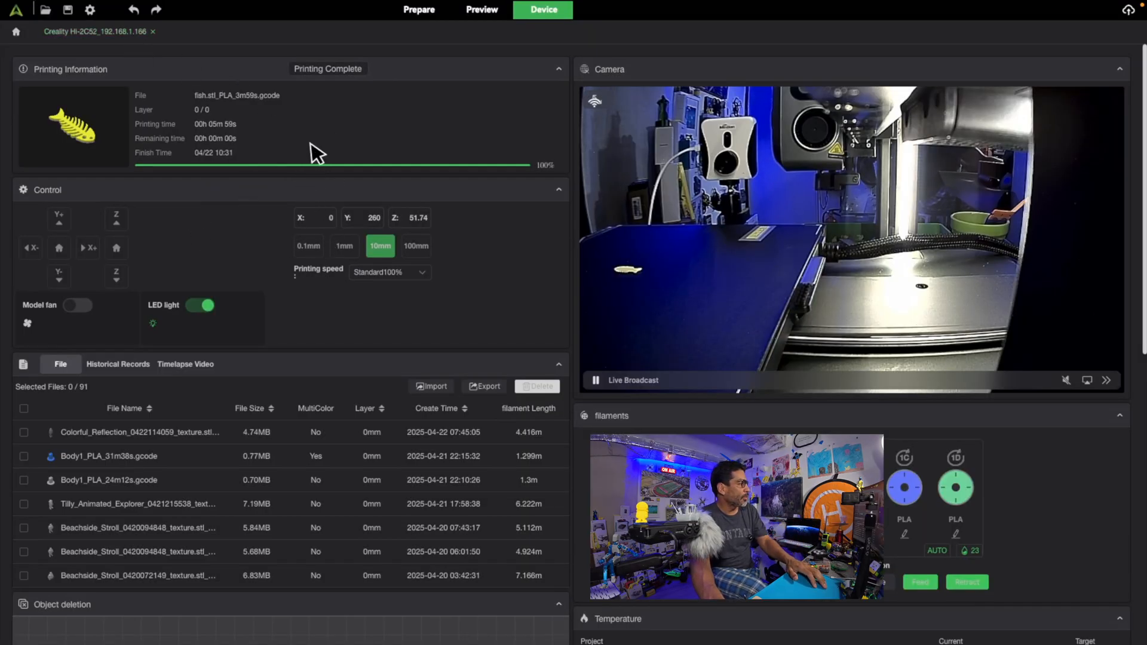
pyautogui.moveTo(307, 128)
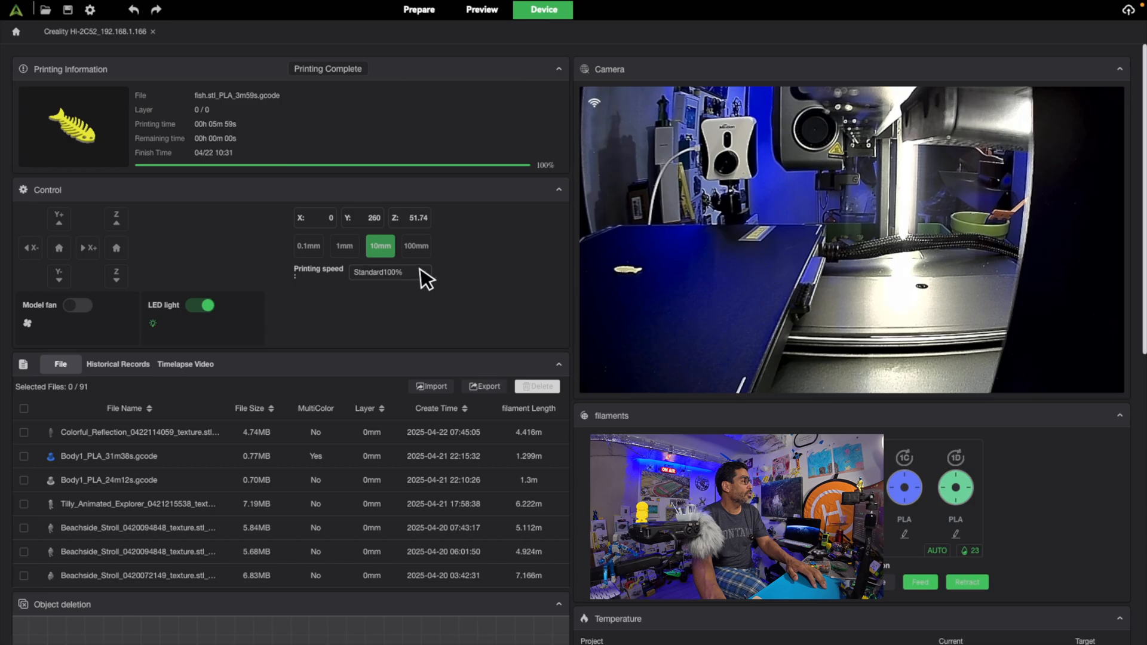
# Expand the Printing speed list showing Ultrafast 125%, Standard 100%, Stable and Silent 25%
pyautogui.click(389, 272)
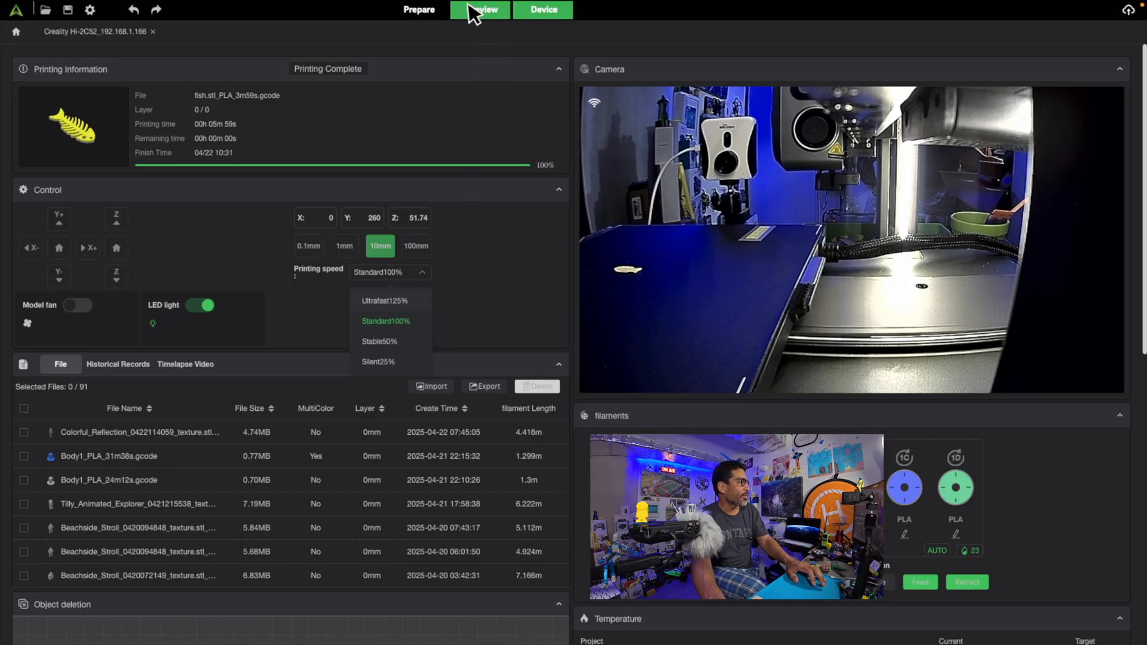
# On the Prepare page, select the figurine and show its Speed settings for outer and inner walls
pyautogui.click(417, 10)
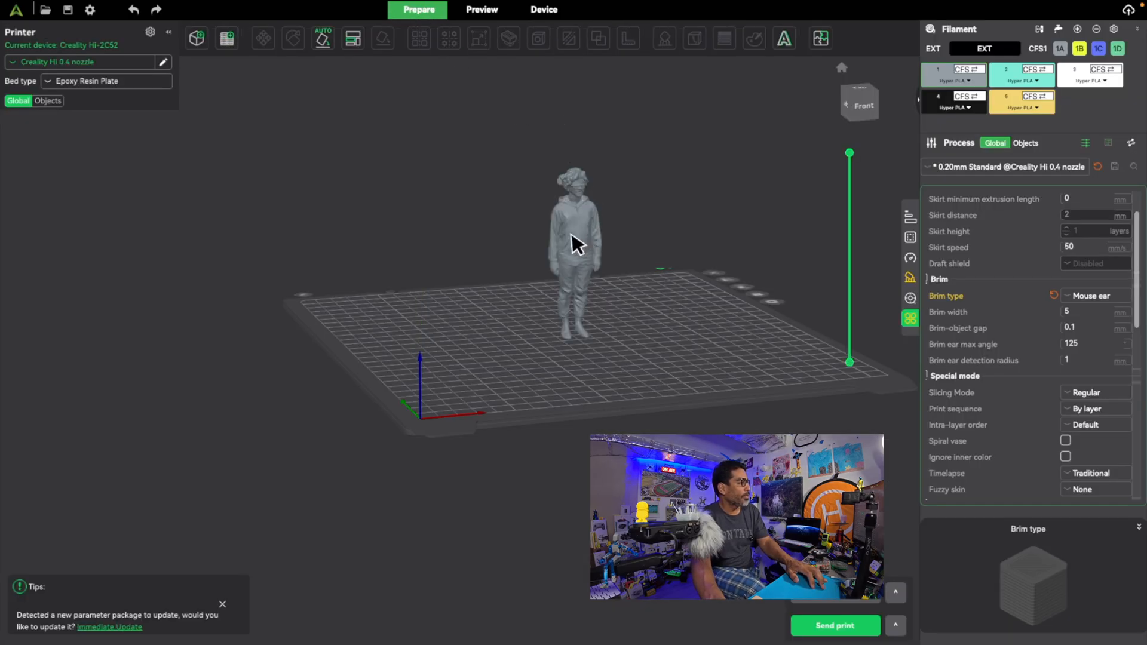
pyautogui.click(574, 255)
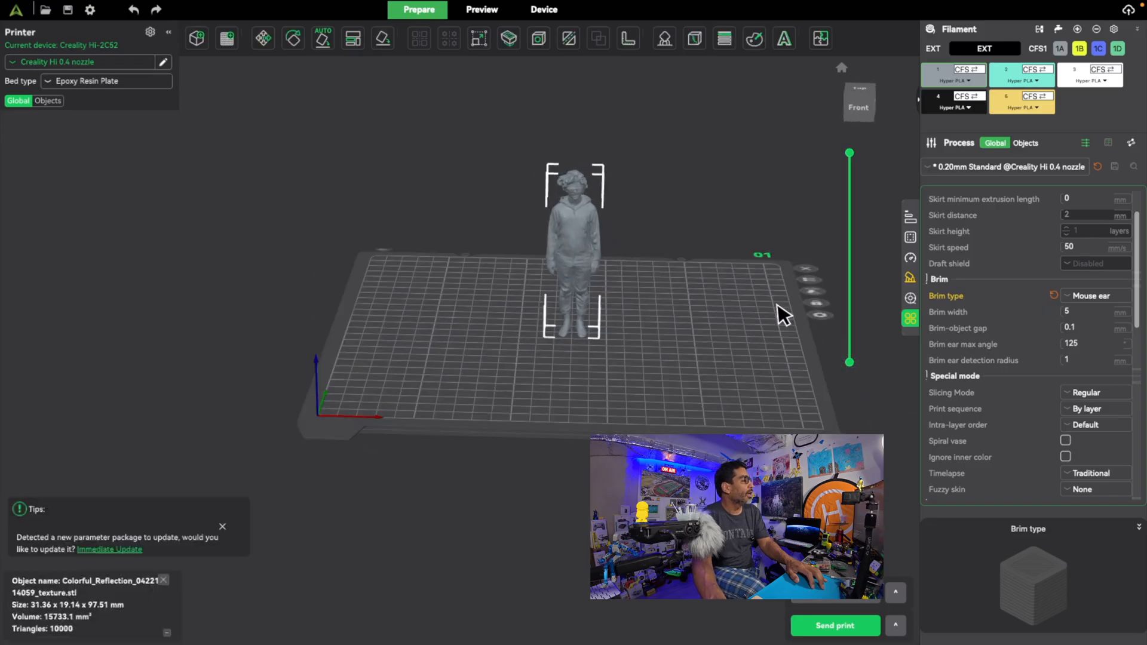
pyautogui.moveTo(782, 314); pyautogui.dragTo(775, 304)
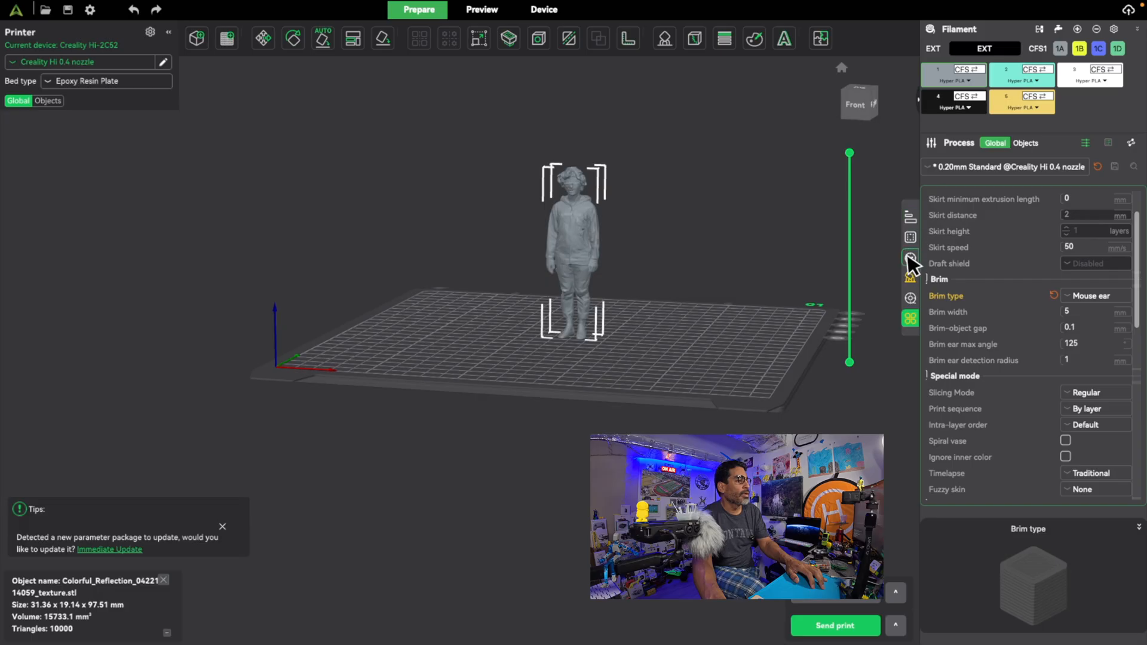
pyautogui.click(910, 275)
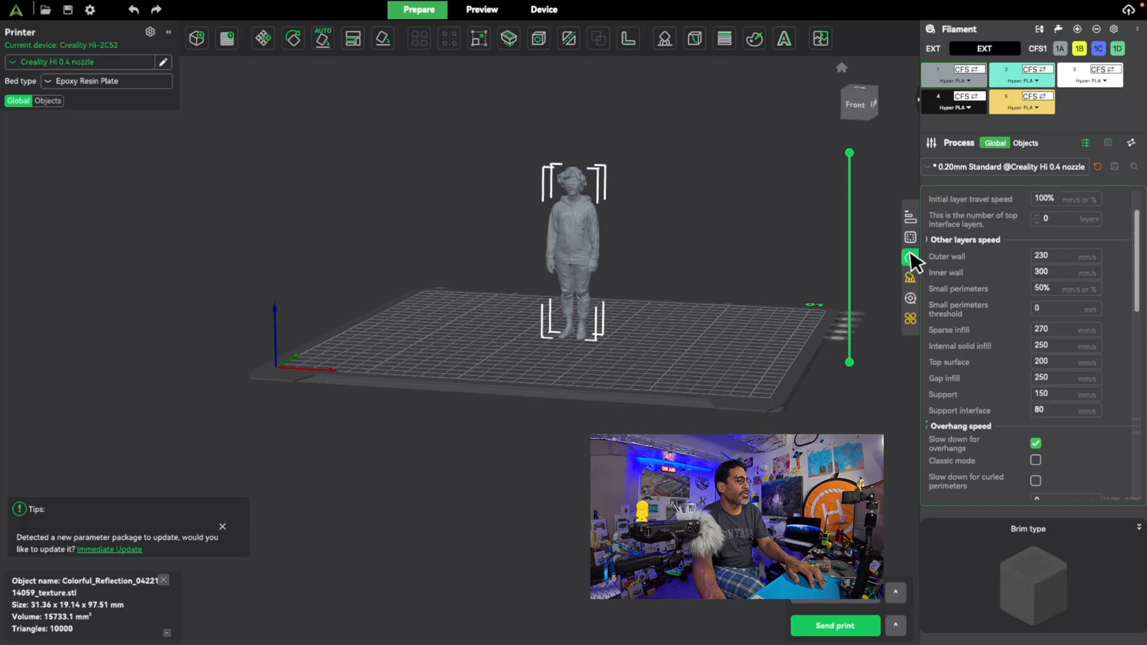
pyautogui.moveTo(910, 256)
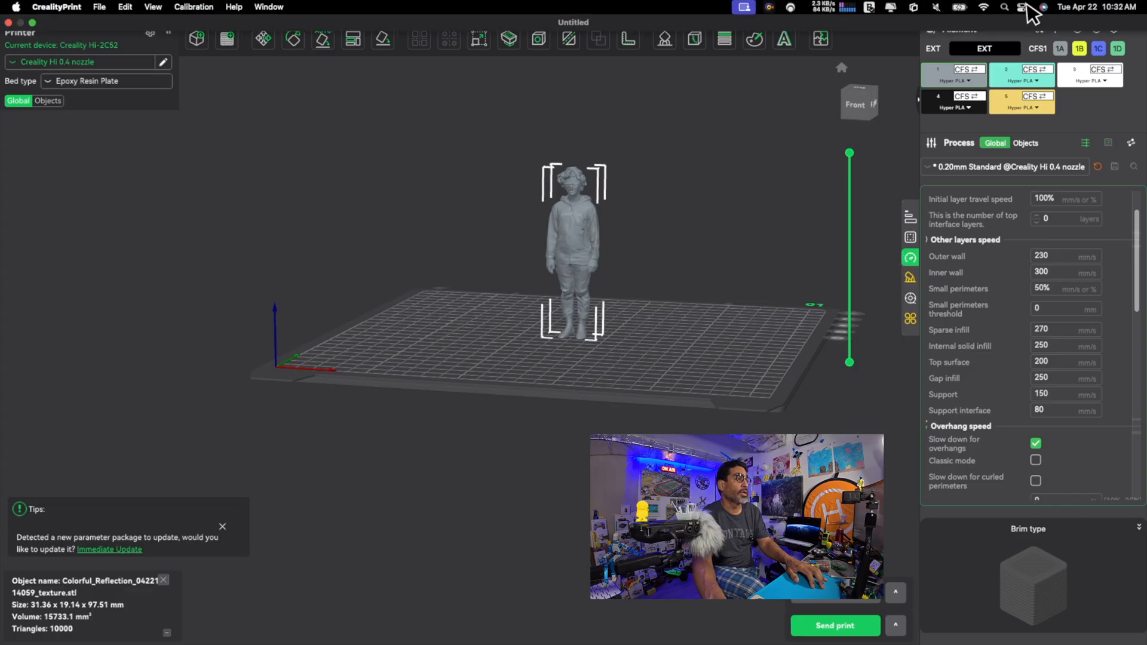
# Launch Cursor Pro from Spotlight, then switch back to the Creality Print desktop
pyautogui.write('hit')
pyautogui.write('cur')
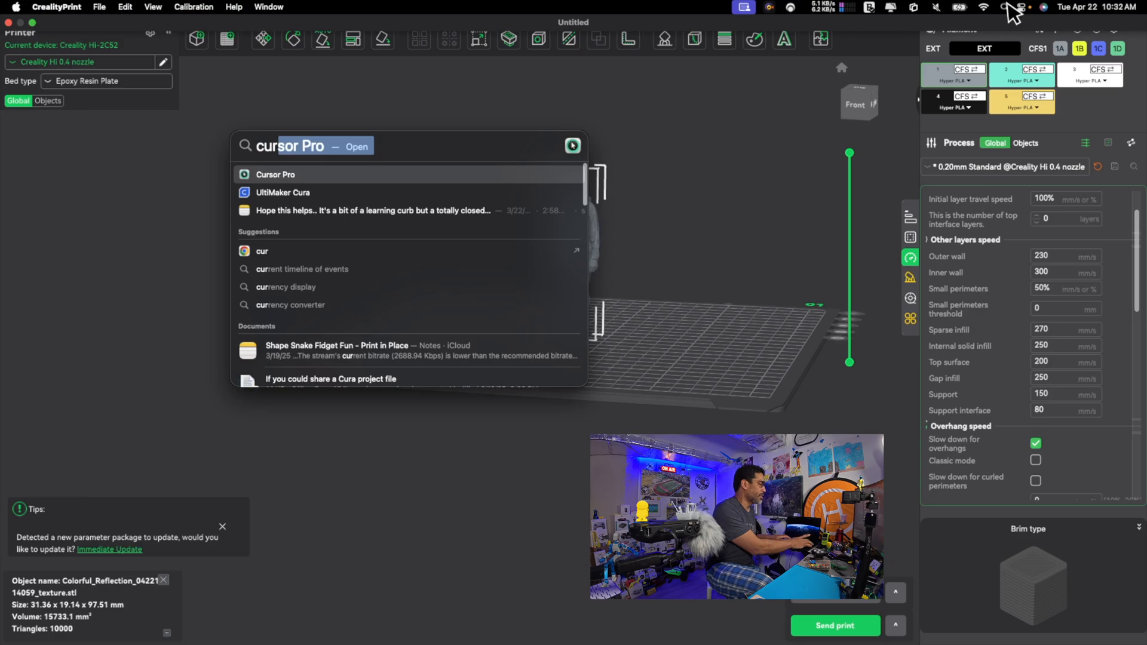
pyautogui.click(275, 175)
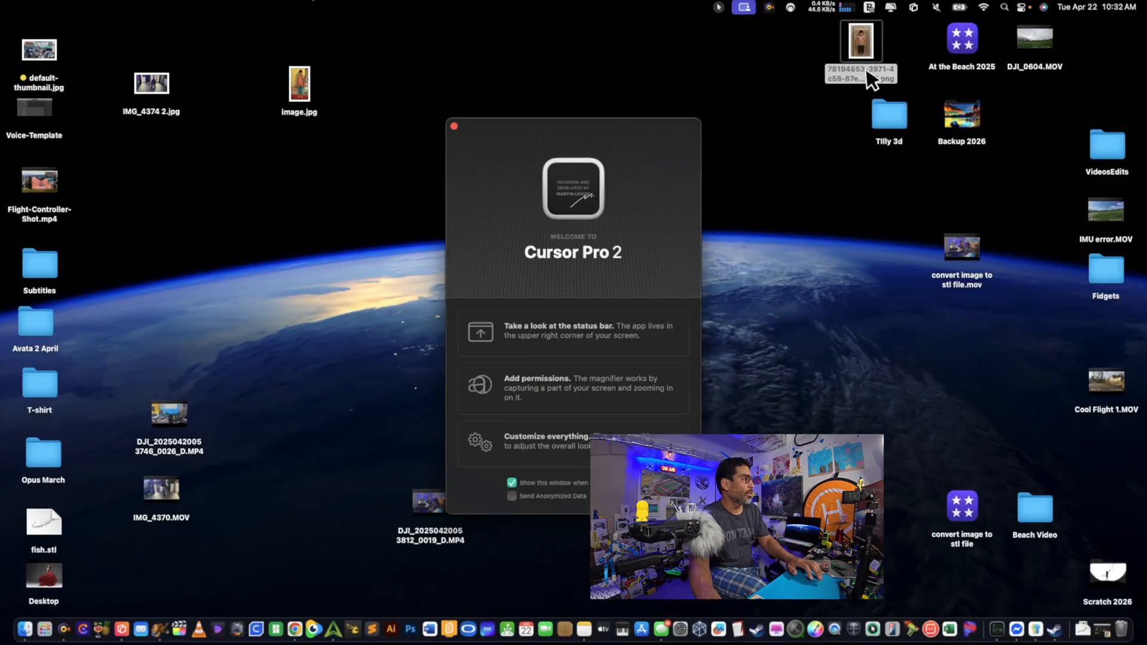
pyautogui.click(719, 7)
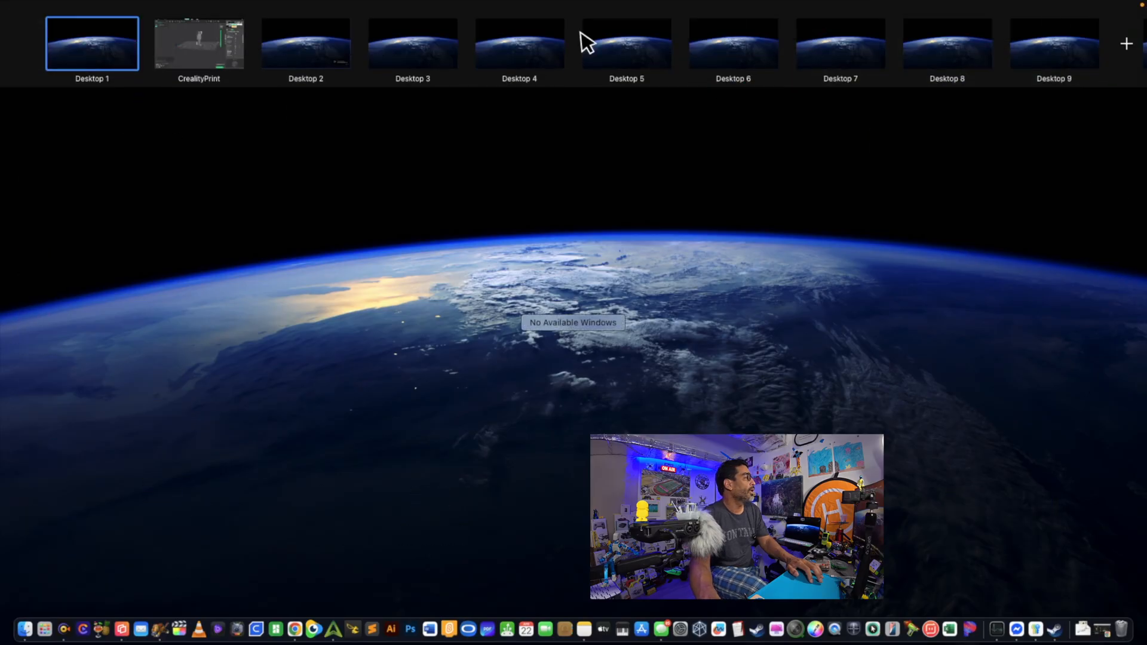
pyautogui.click(198, 41)
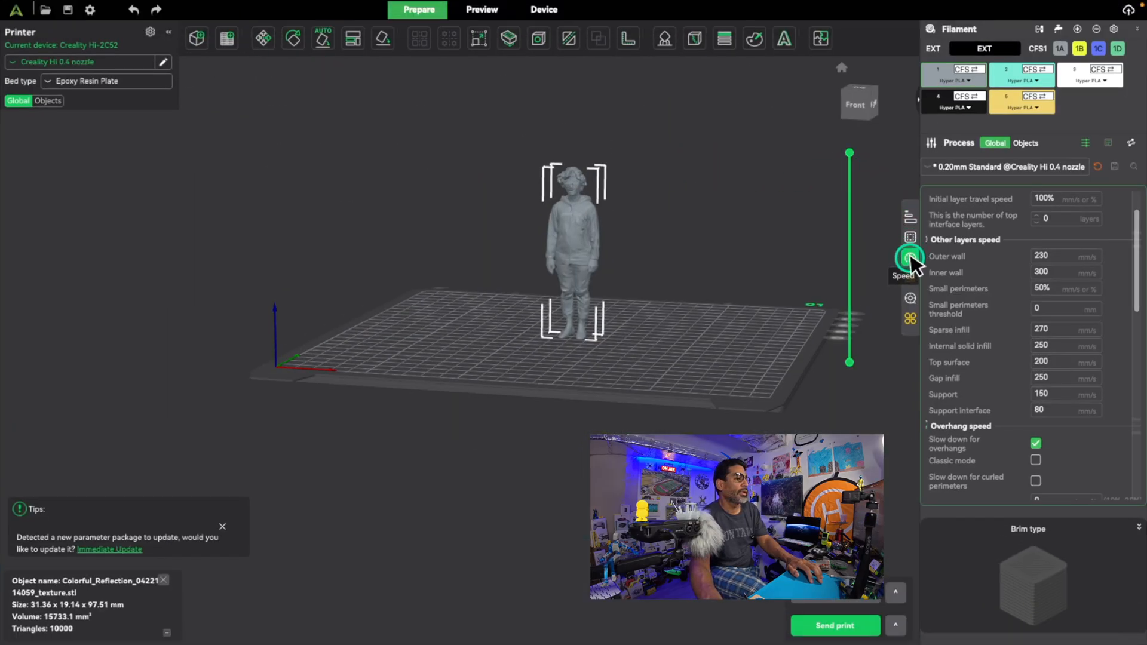
pyautogui.moveTo(1086, 142)
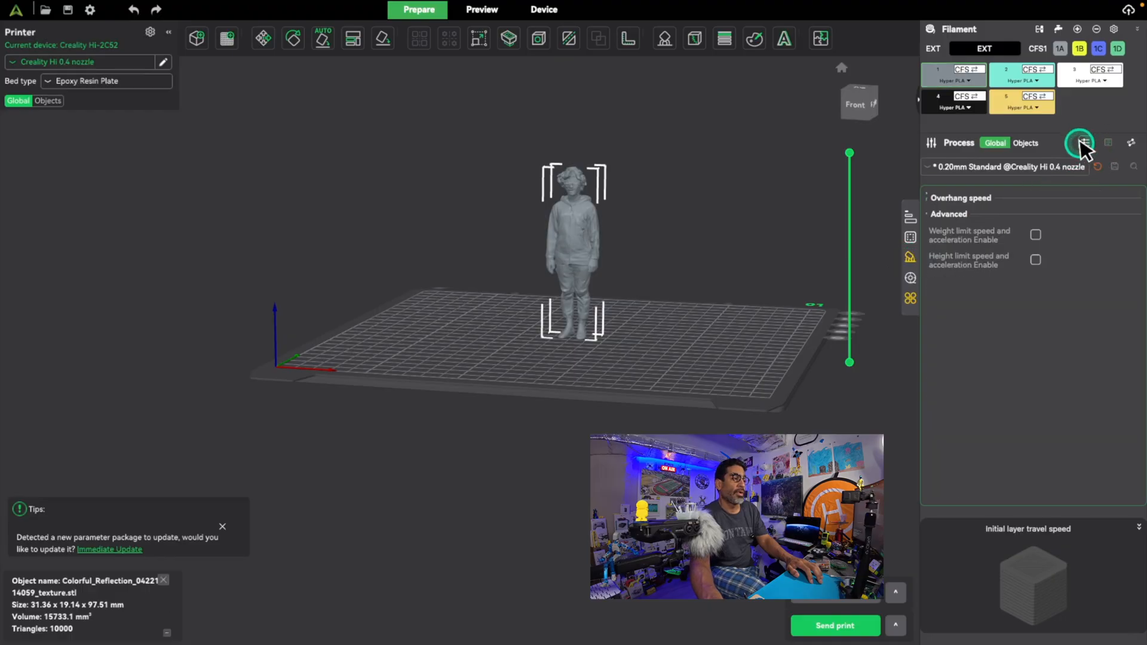
pyautogui.moveTo(1084, 143)
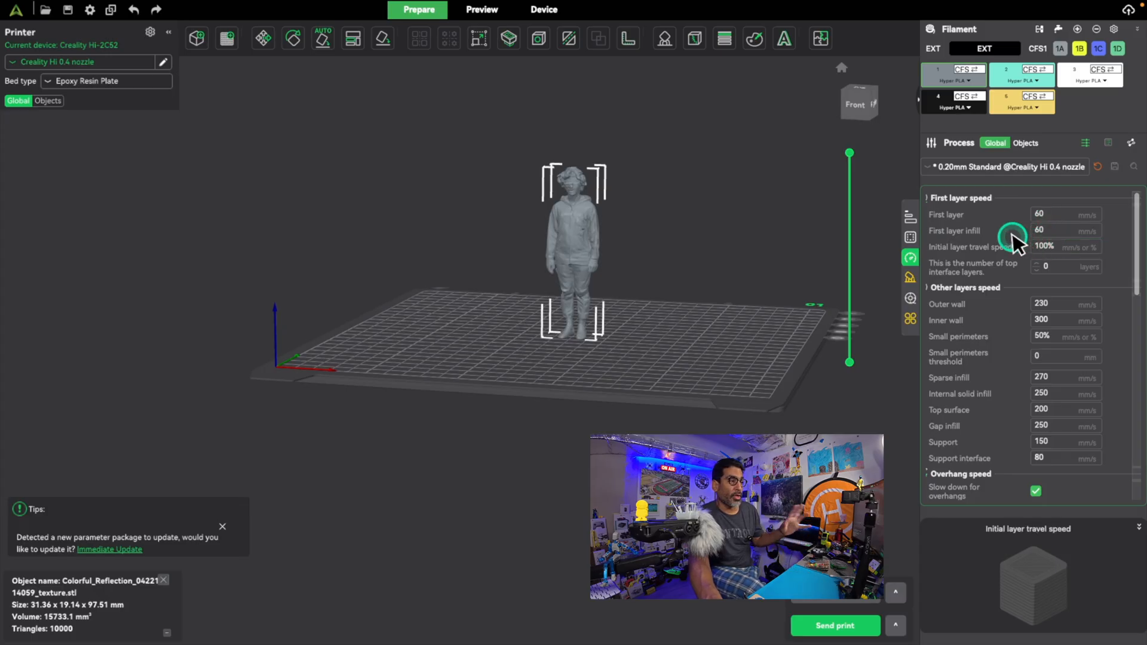
pyautogui.moveTo(1027, 276)
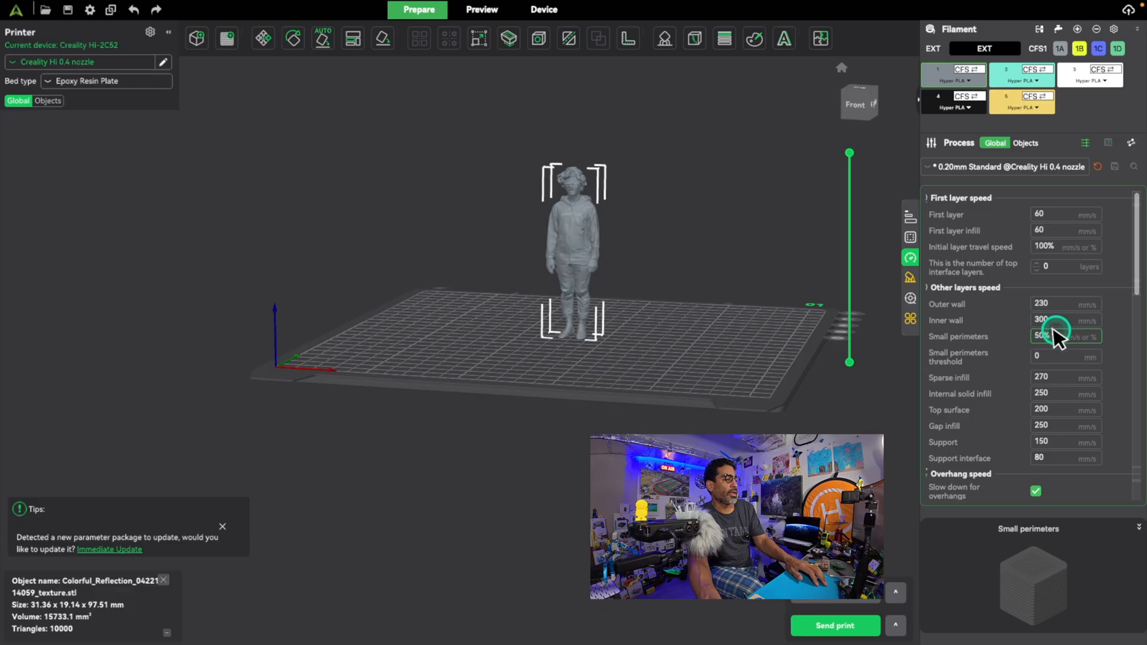
pyautogui.moveTo(1054, 337)
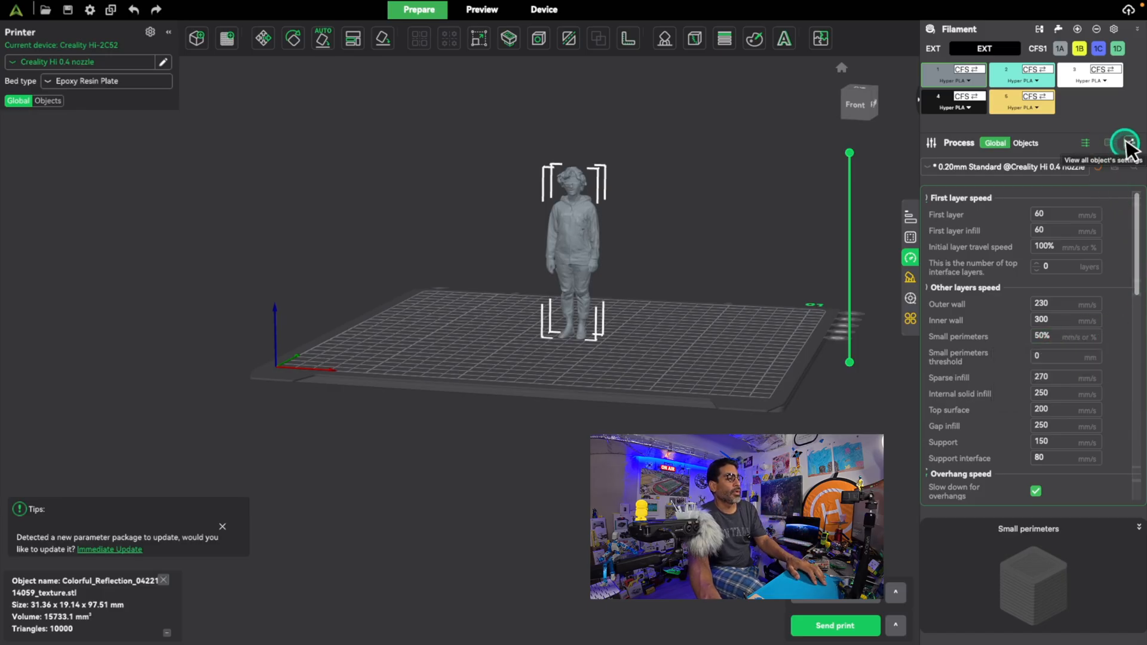
# Show all objects' settings in one table and expand the figurine's Outer wall speed details
pyautogui.click(1128, 142)
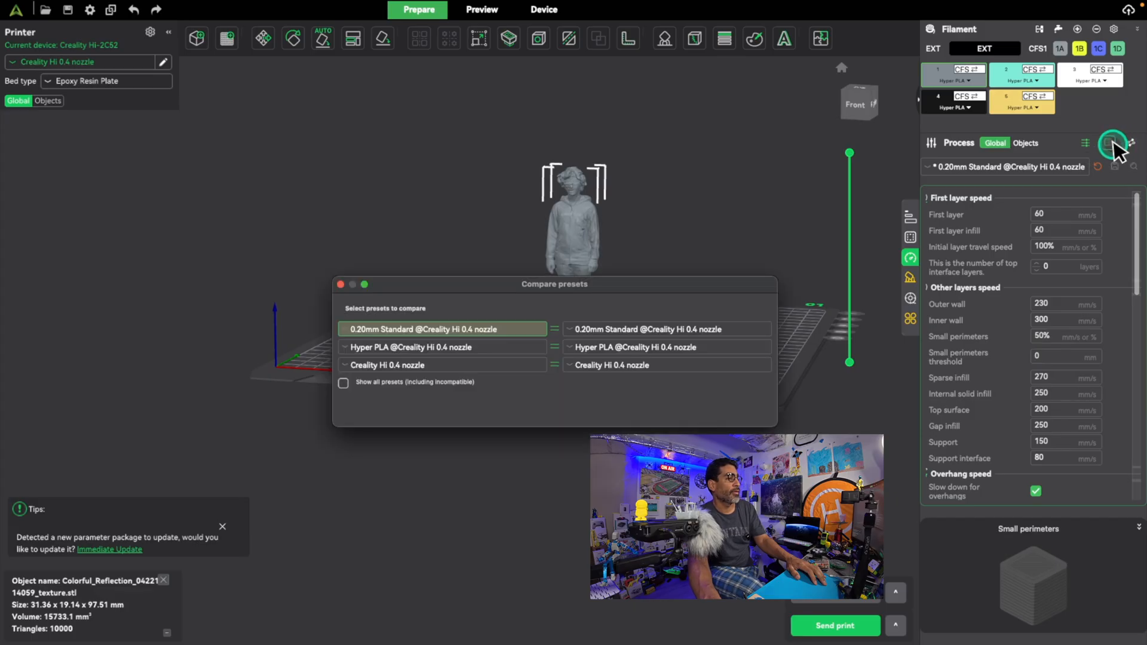
pyautogui.click(1087, 142)
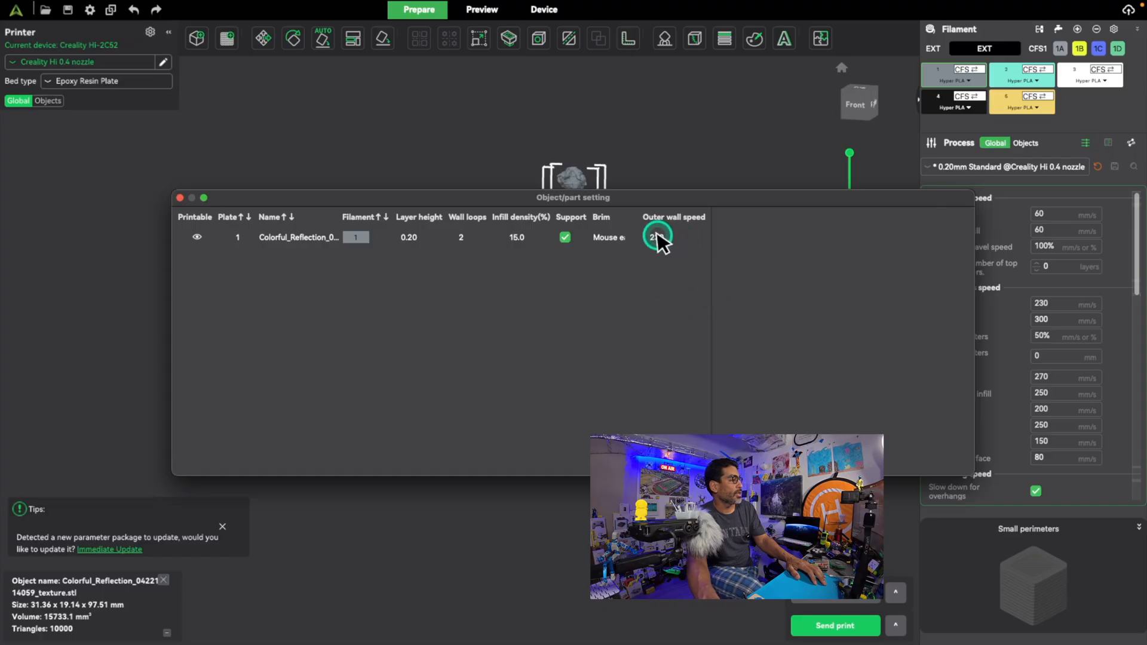
pyautogui.click(656, 237)
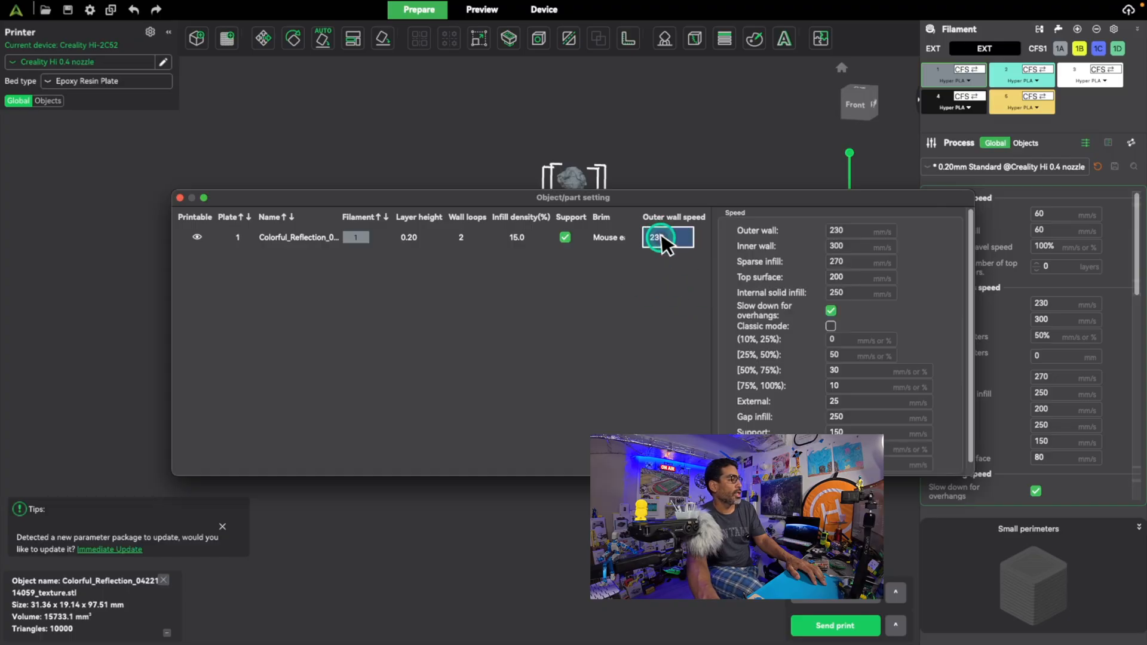